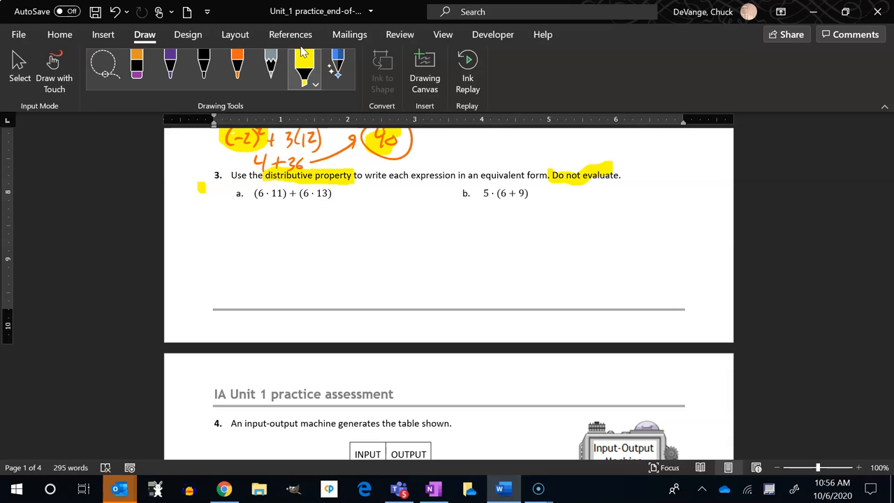
Step: Sketch part a's purple two-cell area-model box, labelled 6 on the side and 11, 13 on top
{"action": "left_click", "coordinate": [171, 67]}
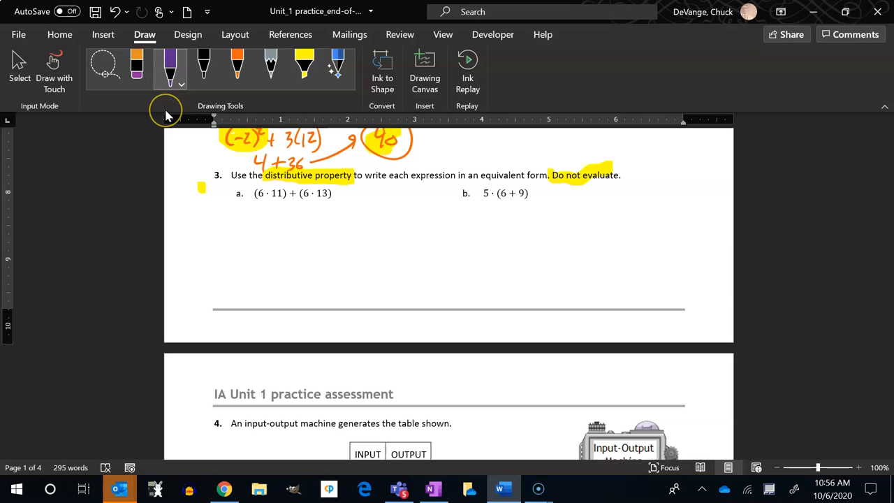
{"action": "left_click_drag", "start_coordinate": [198, 209], "coordinate": [254, 252]}
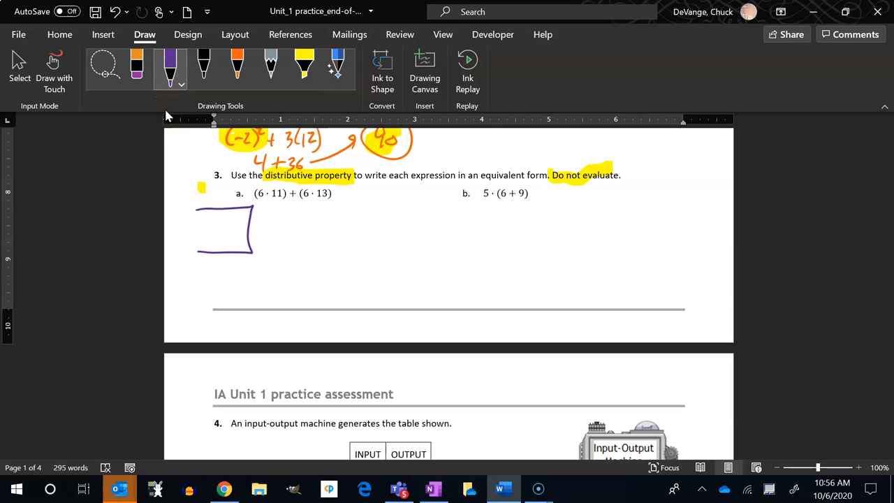
{"action": "left_click_drag", "start_coordinate": [220, 213], "coordinate": [221, 248]}
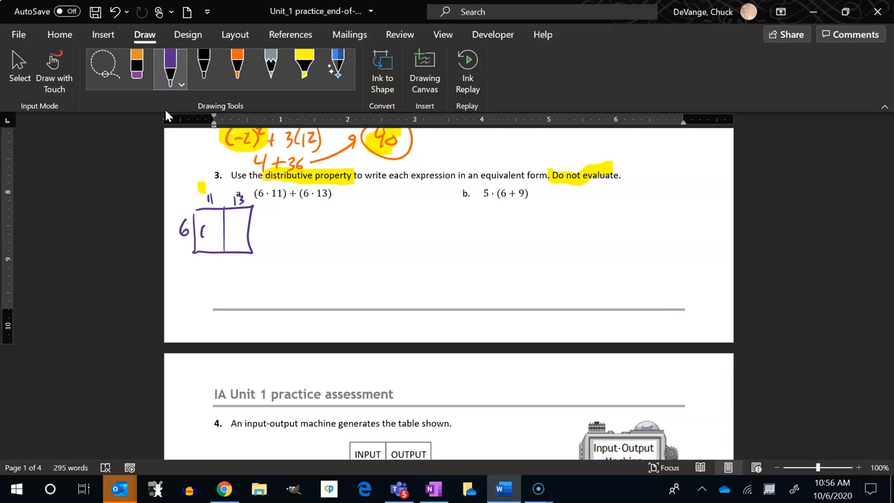
Step: Write 6(11) and 6(13) in the cells with an arrow leading down from the box
{"action": "left_click_drag", "start_coordinate": [198, 235], "coordinate": [237, 234]}
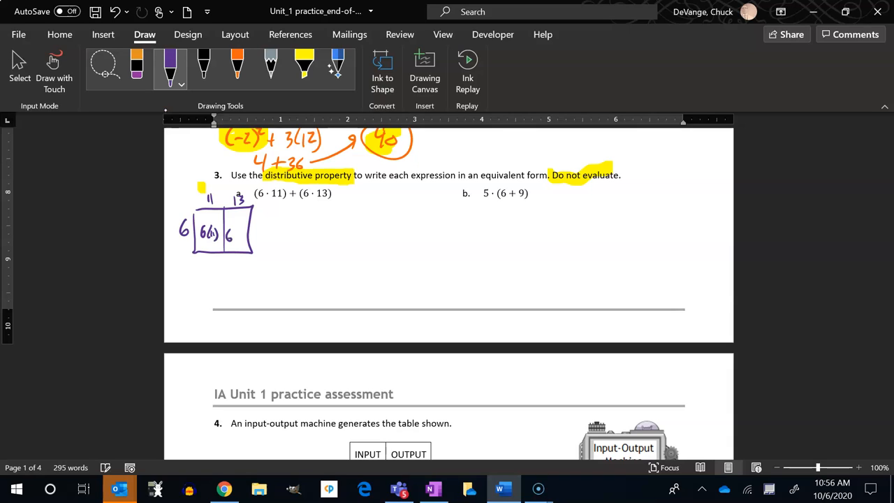
{"action": "left_click_drag", "start_coordinate": [226, 235], "coordinate": [244, 238]}
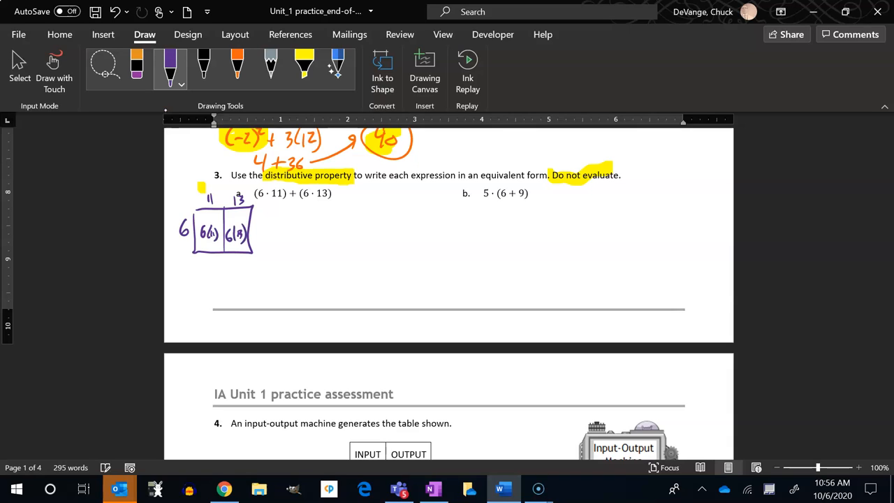
{"action": "left_click_drag", "start_coordinate": [291, 207], "coordinate": [296, 218]}
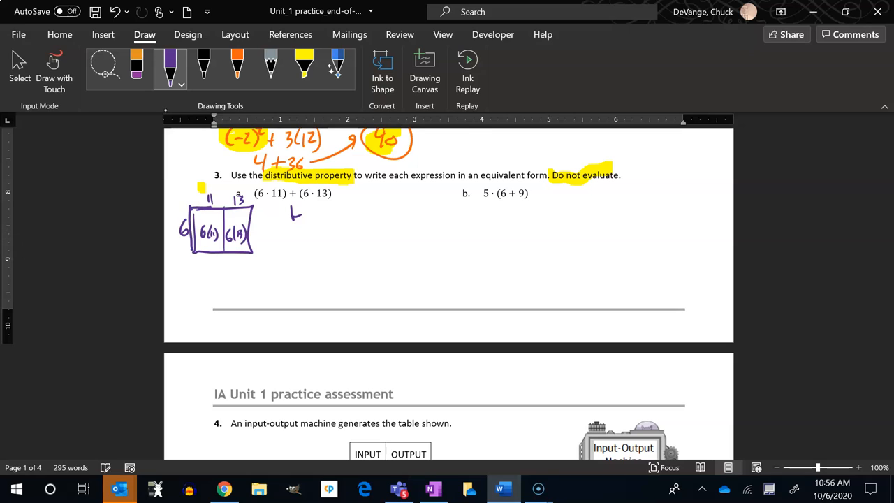
Step: Handwrite the rewrite 6(11+13) below the arrow and touch up the arrow in purple
{"action": "left_click_drag", "start_coordinate": [291, 244], "coordinate": [321, 244]}
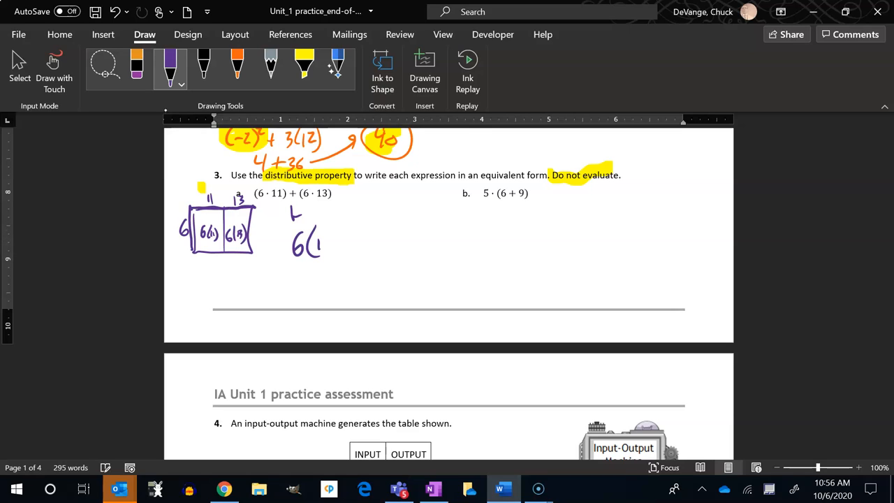
{"action": "left_click_drag", "start_coordinate": [305, 244], "coordinate": [363, 244]}
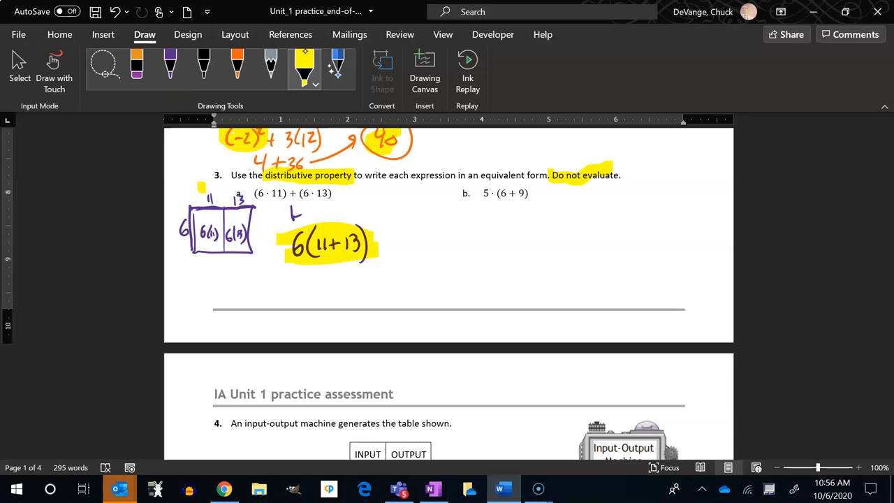
{"action": "left_click", "coordinate": [170, 67]}
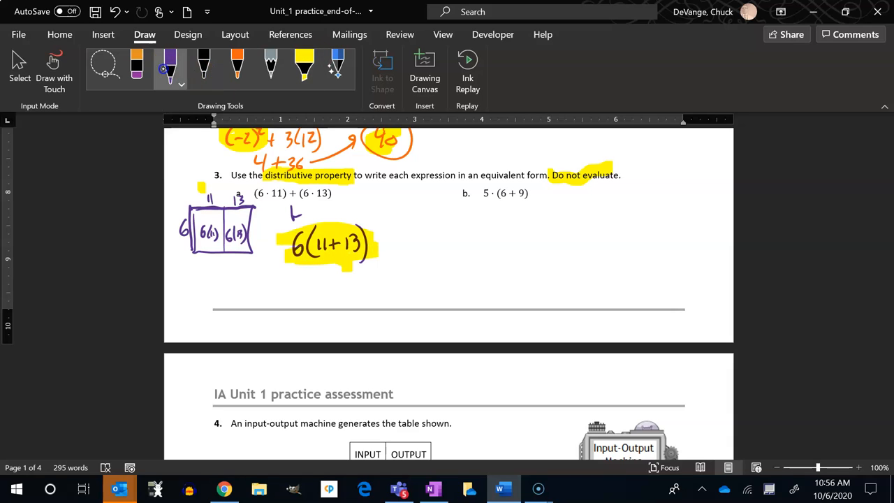
{"action": "left_click", "coordinate": [171, 67]}
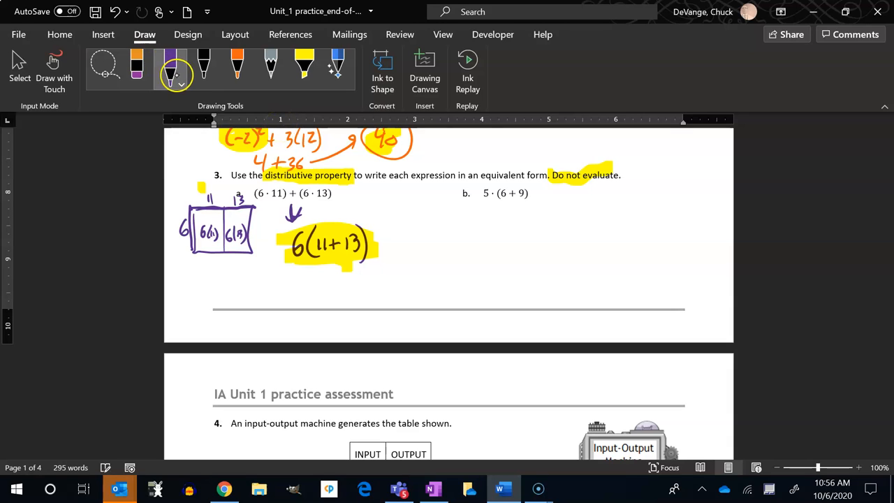
Step: Sketch part b's purple two-cell area-model box labelled 5, 6 and 9
{"action": "left_click", "coordinate": [170, 67]}
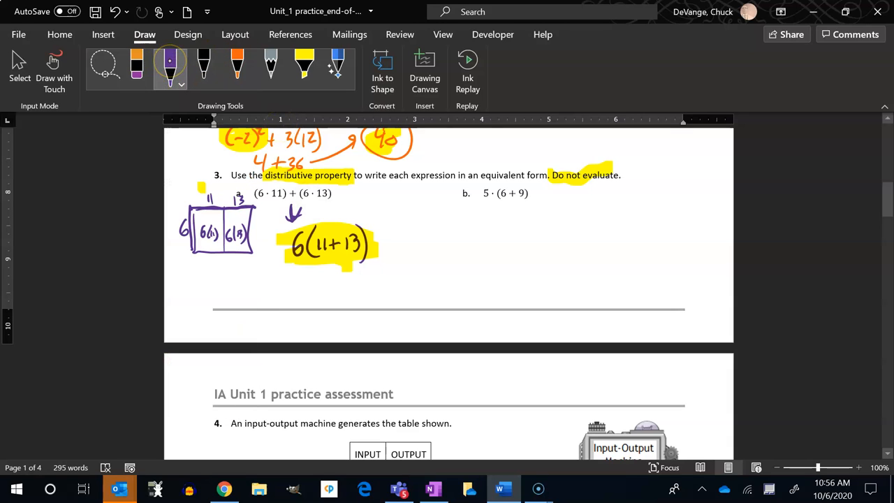
{"action": "left_click_drag", "start_coordinate": [561, 207], "coordinate": [560, 230]}
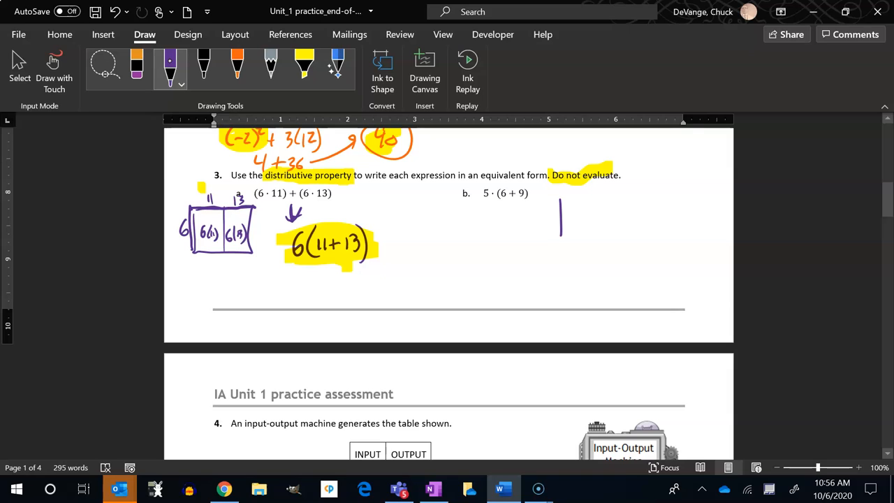
{"action": "left_click_drag", "start_coordinate": [551, 210], "coordinate": [621, 237]}
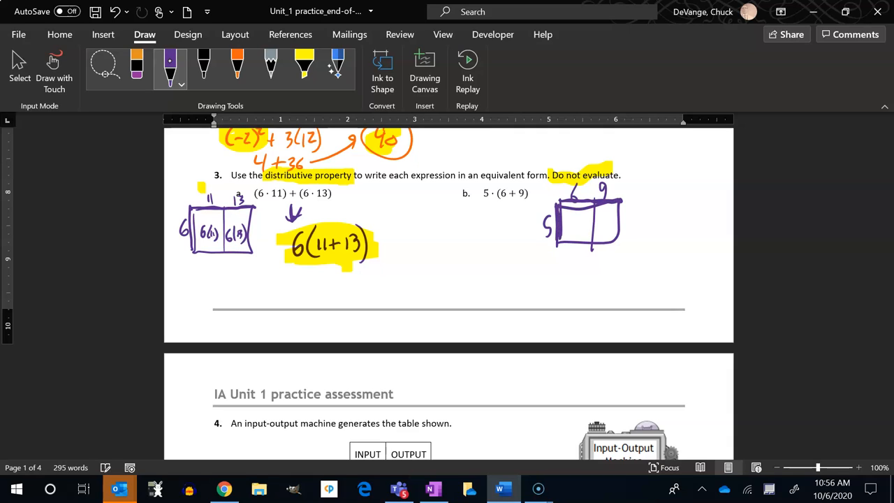
Step: Write 5(6) and 5(9) in the cells and start the rewrite with a 5 below
{"action": "left_click_drag", "start_coordinate": [562, 224], "coordinate": [580, 227]}
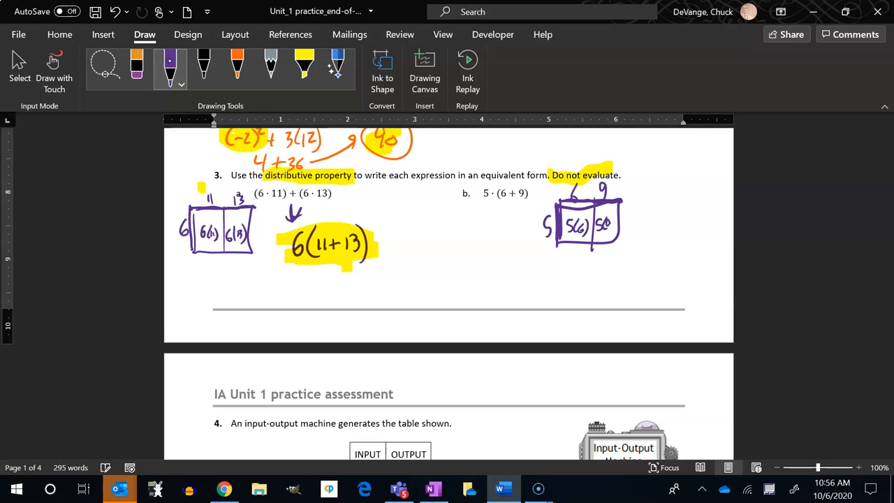
{"action": "left_click_drag", "start_coordinate": [447, 251], "coordinate": [458, 268]}
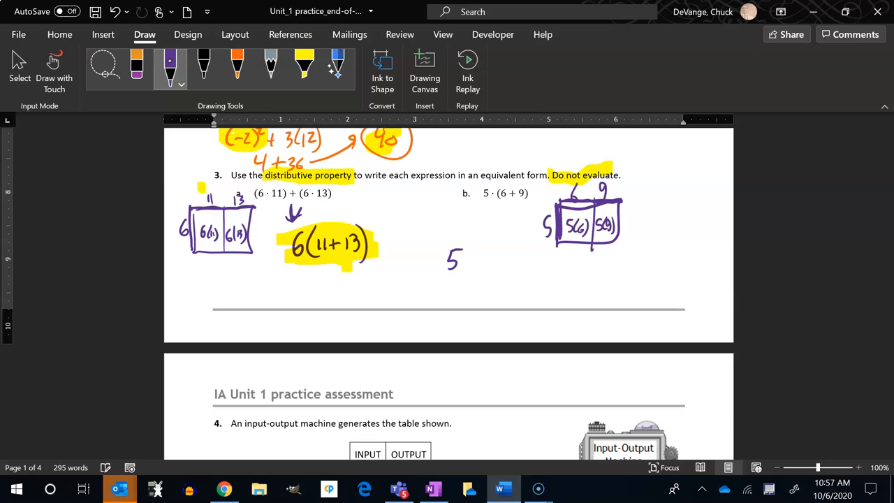
Step: Handwrite the first rewrite line 5·6 + 5·9 under part b
{"action": "left_click", "coordinate": [466, 261]}
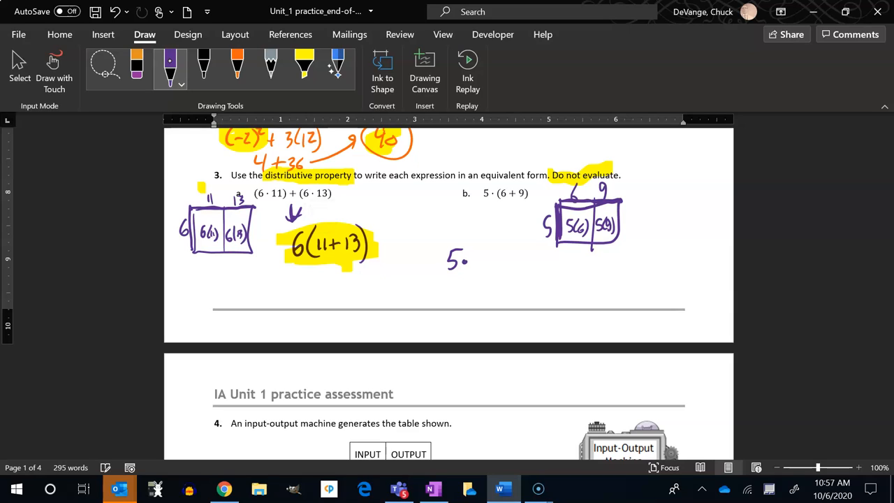
{"action": "left_click_drag", "start_coordinate": [463, 263], "coordinate": [506, 263]}
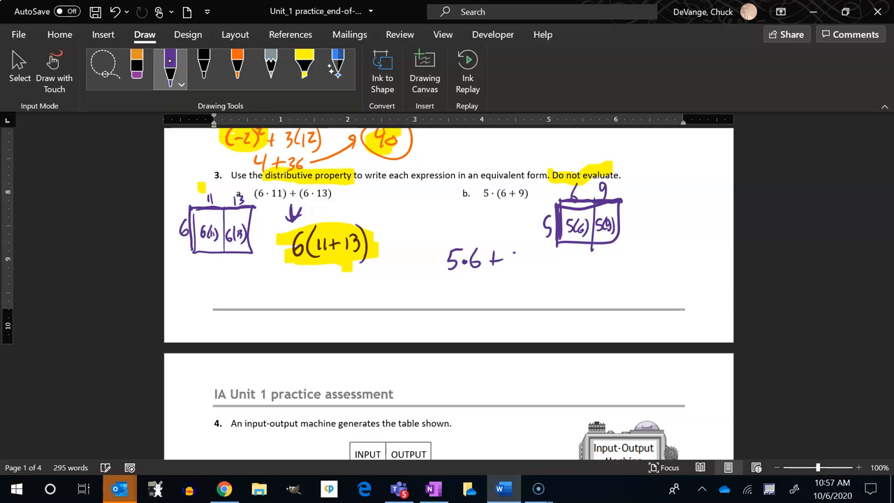
{"action": "left_click_drag", "start_coordinate": [506, 262], "coordinate": [531, 263]}
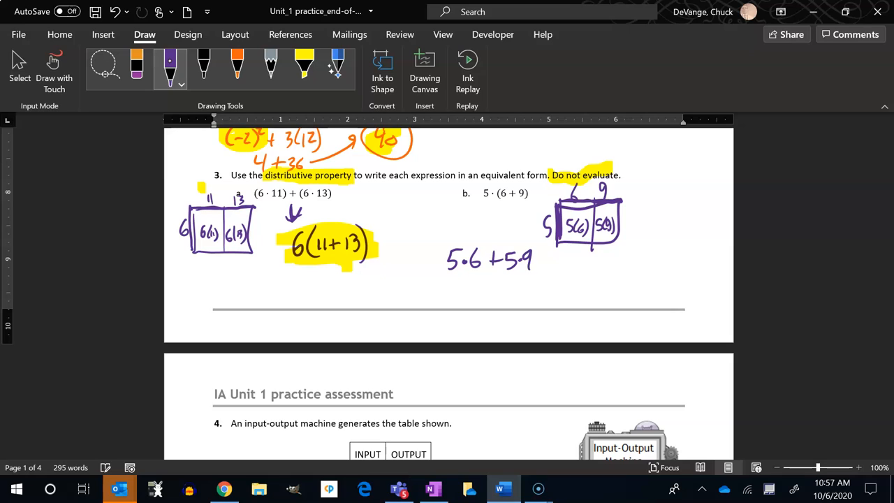
Step: Handwrite the parenthesised line (5·6)+(5·9) beneath it
{"action": "left_click_drag", "start_coordinate": [441, 285], "coordinate": [464, 296]}
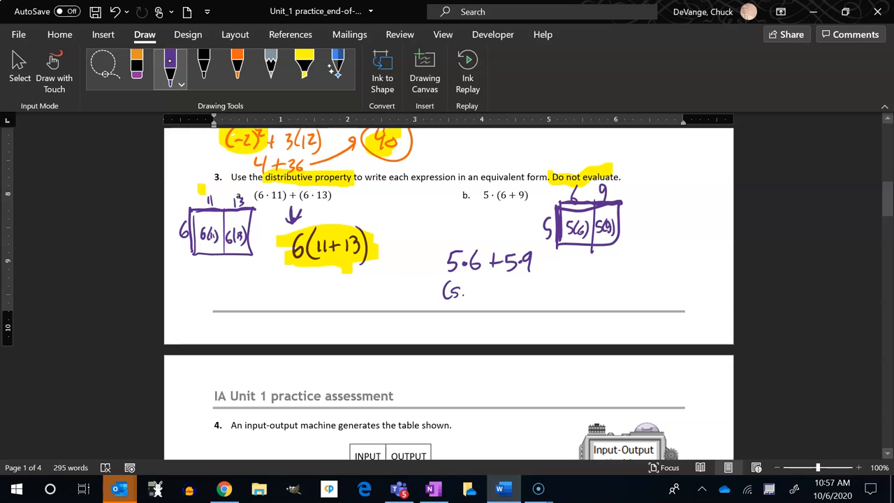
{"action": "left_click_drag", "start_coordinate": [447, 289], "coordinate": [487, 292]}
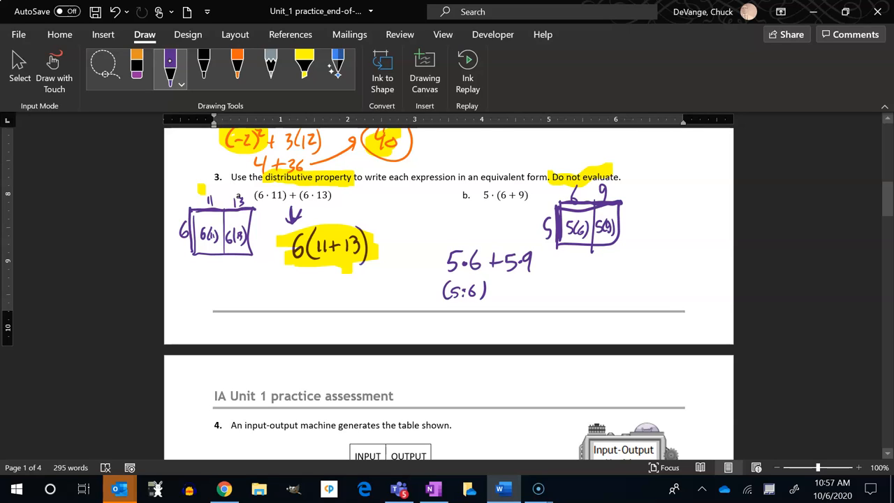
{"action": "left_click_drag", "start_coordinate": [489, 292], "coordinate": [502, 292]}
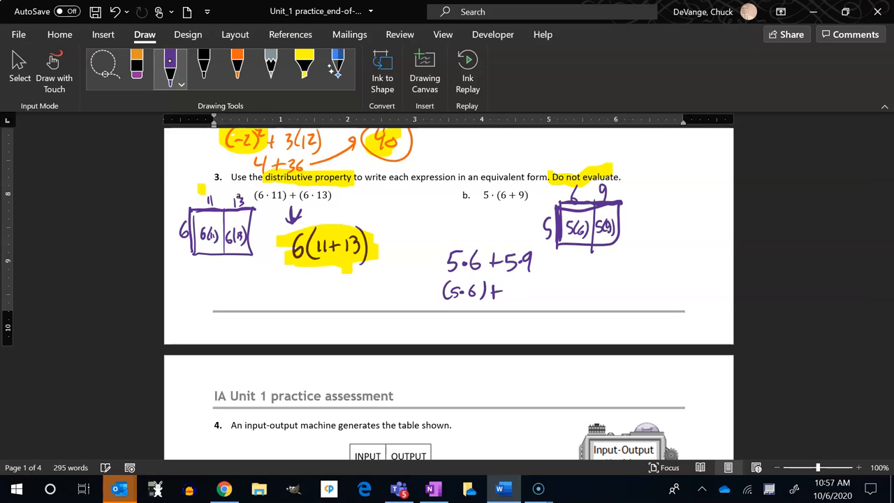
{"action": "left_click_drag", "start_coordinate": [503, 292], "coordinate": [533, 292]}
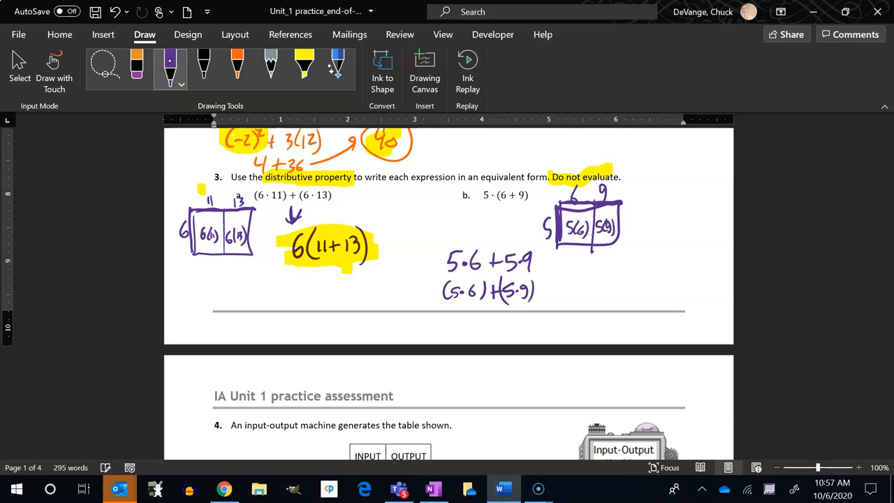
Step: Handwrite the final form 5(6)+5(9) on the third line
{"action": "left_click_drag", "start_coordinate": [449, 327], "coordinate": [492, 327]}
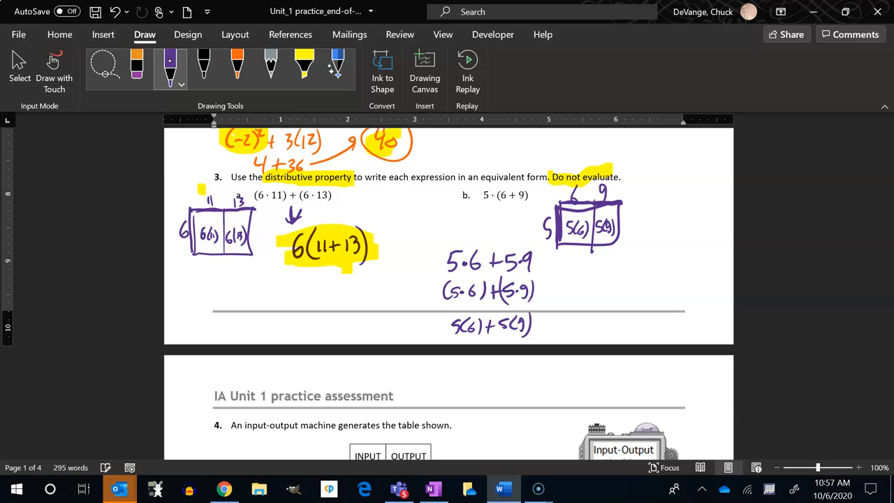
{"action": "left_click", "coordinate": [304, 67]}
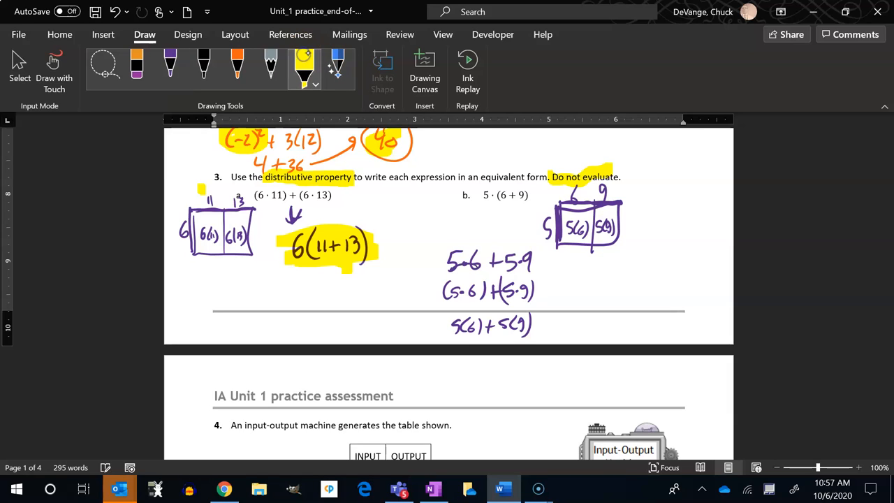